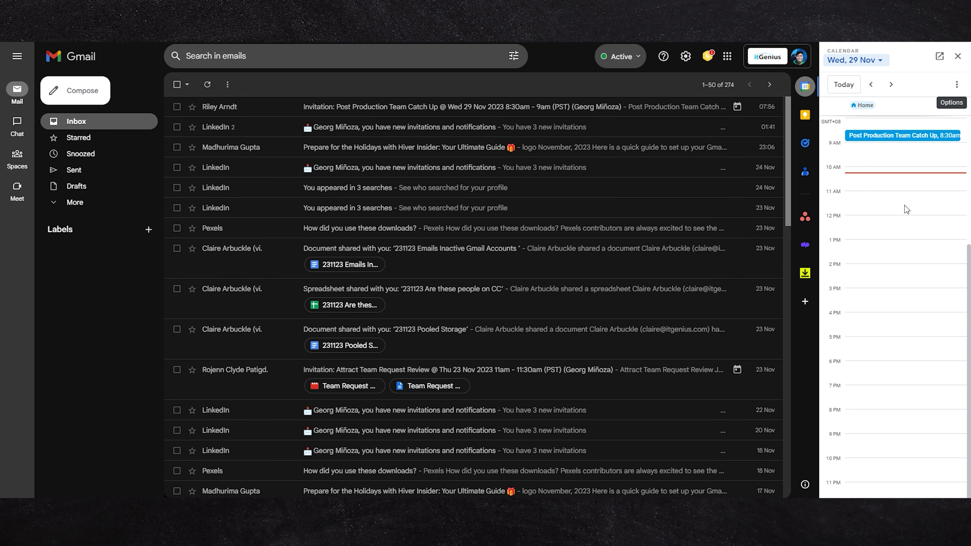
Switch Gmail's side panel from Calendar to Google Keep with a blank new note
click(805, 114)
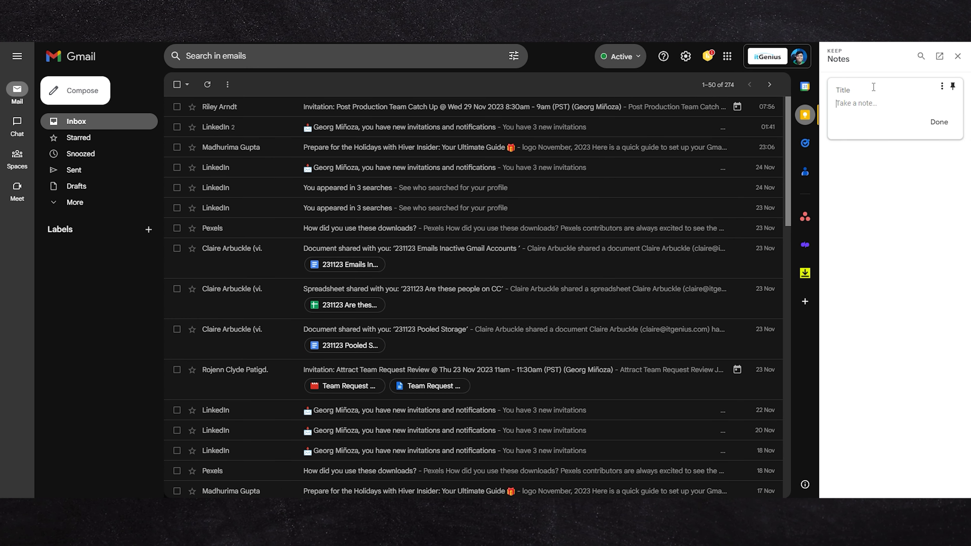